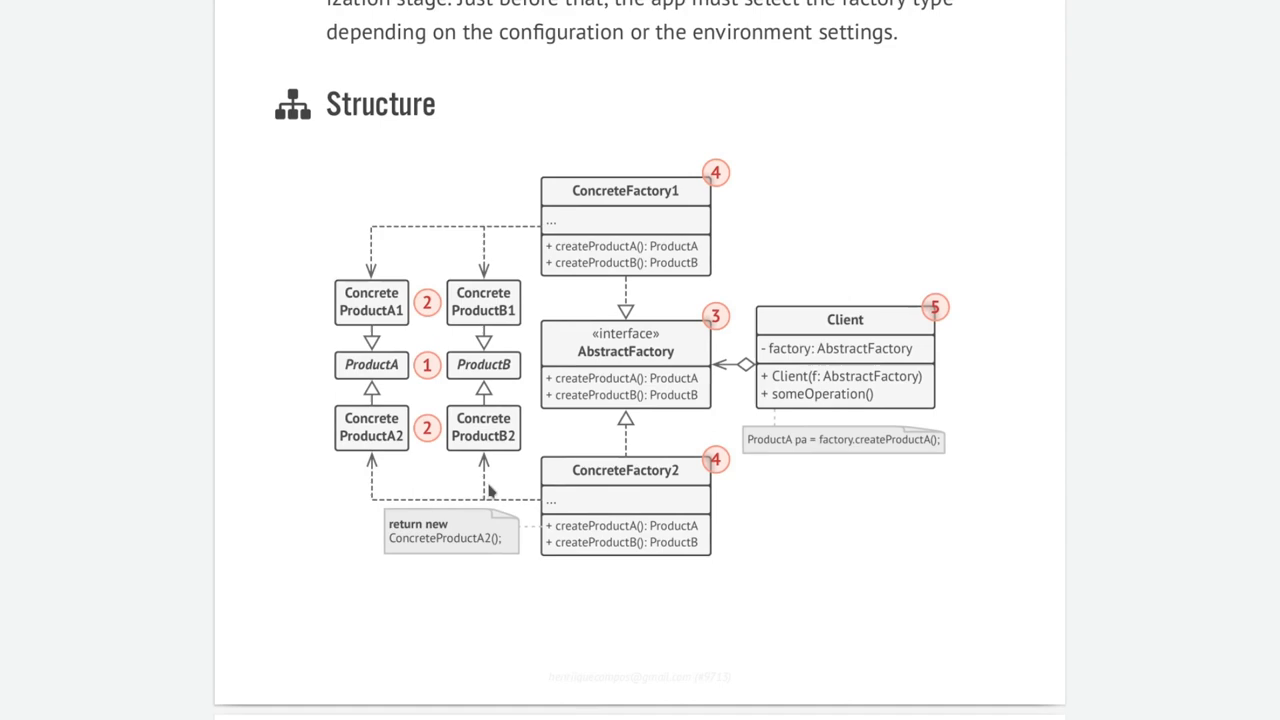
Write export(PackedScene) var spawnling_scene, a spawn() returning spawnling, and signal spawned(spawn).
scroll("down", 3)
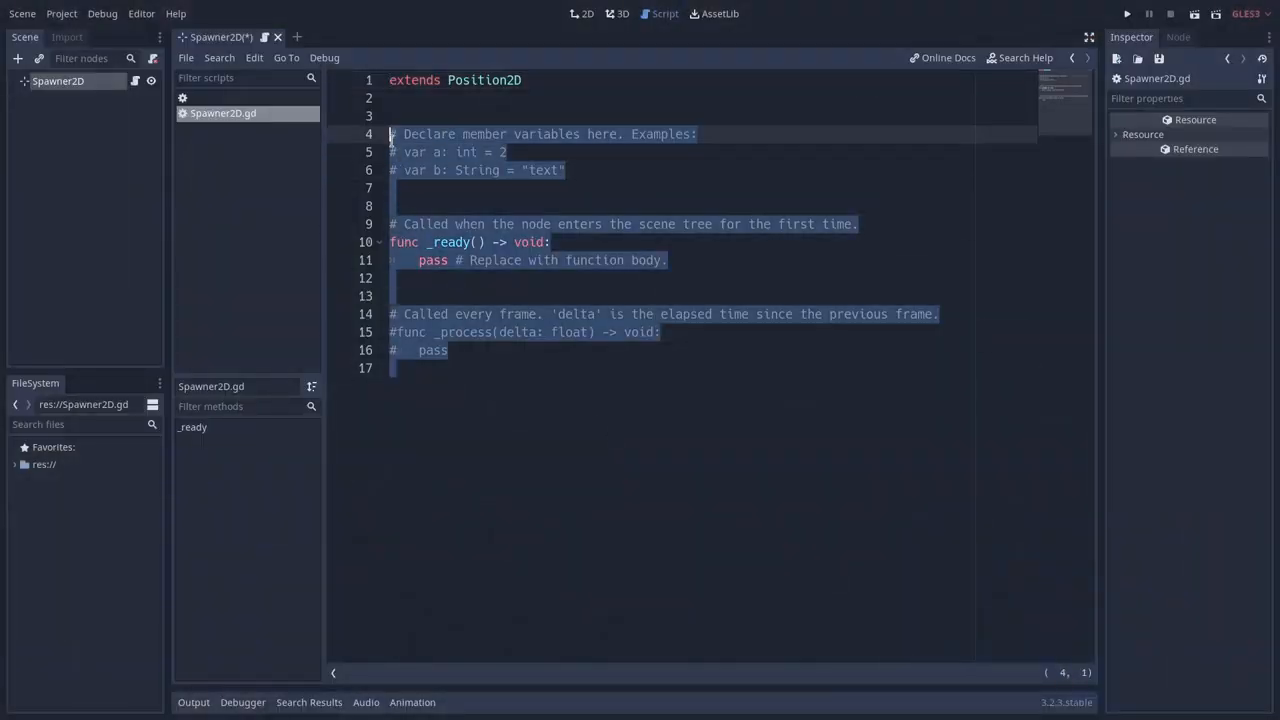
type("export()")
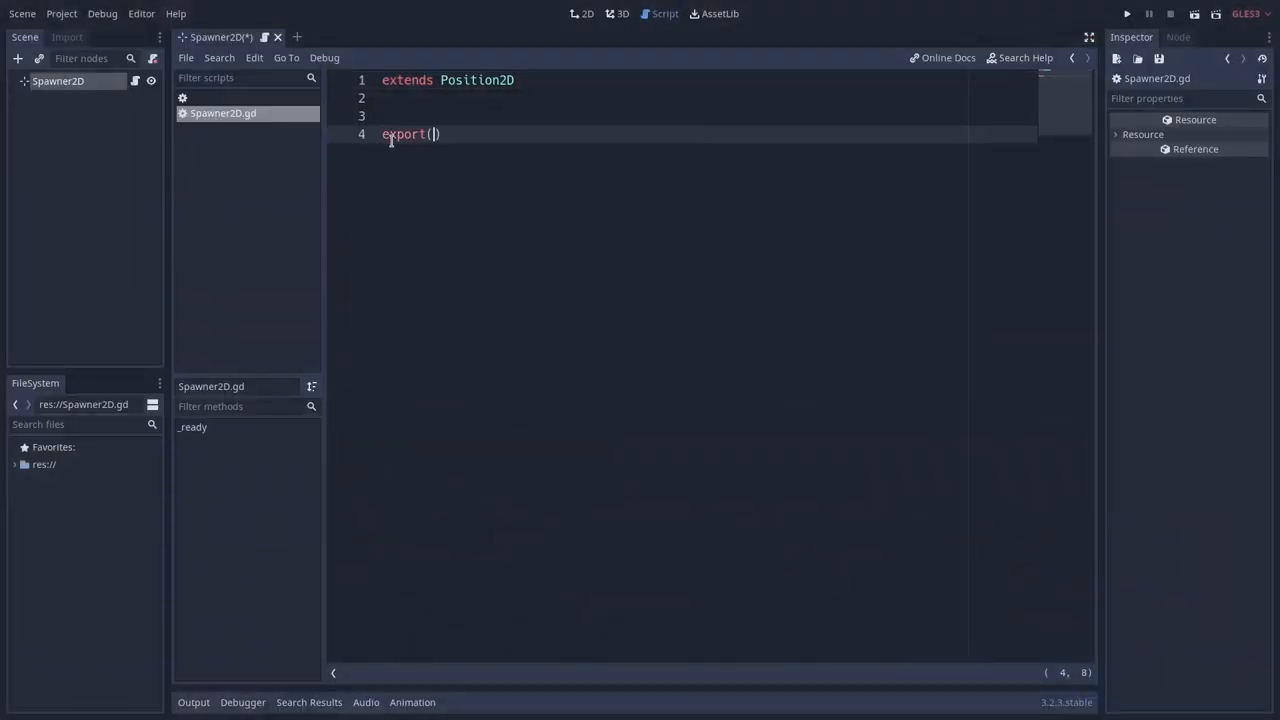
type("PackedScene) var spawnling")
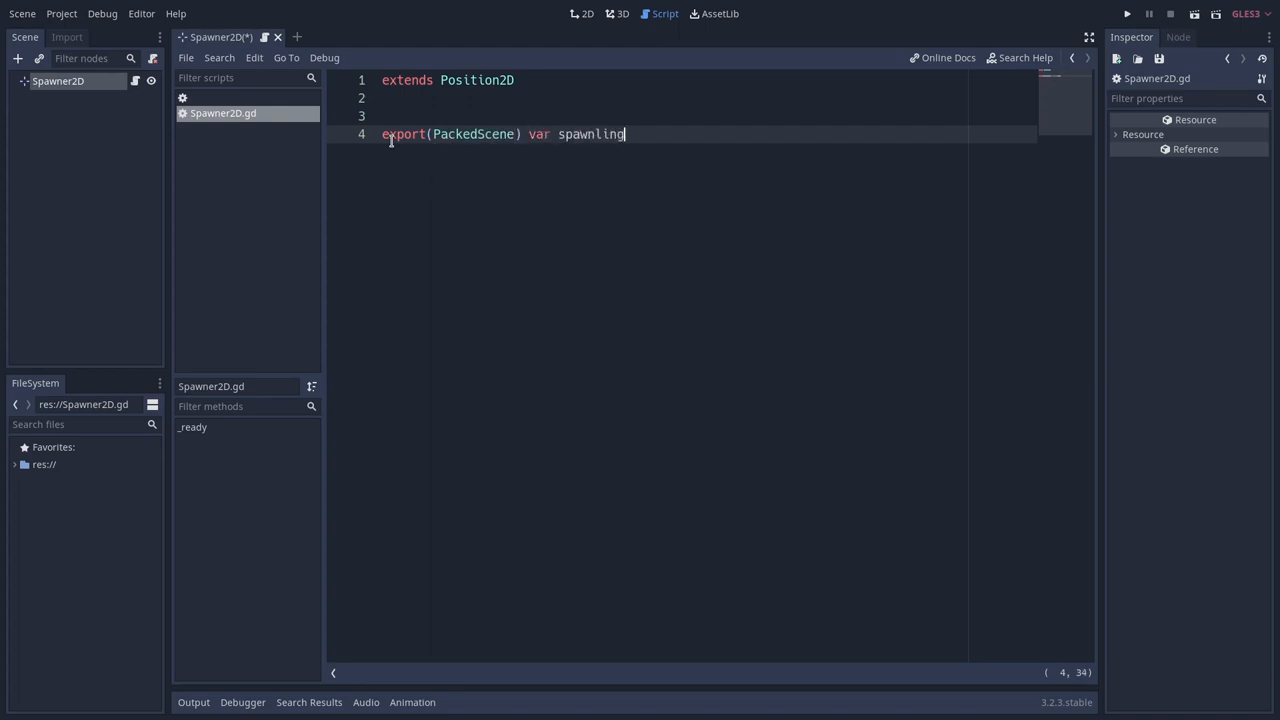
type("_scene")
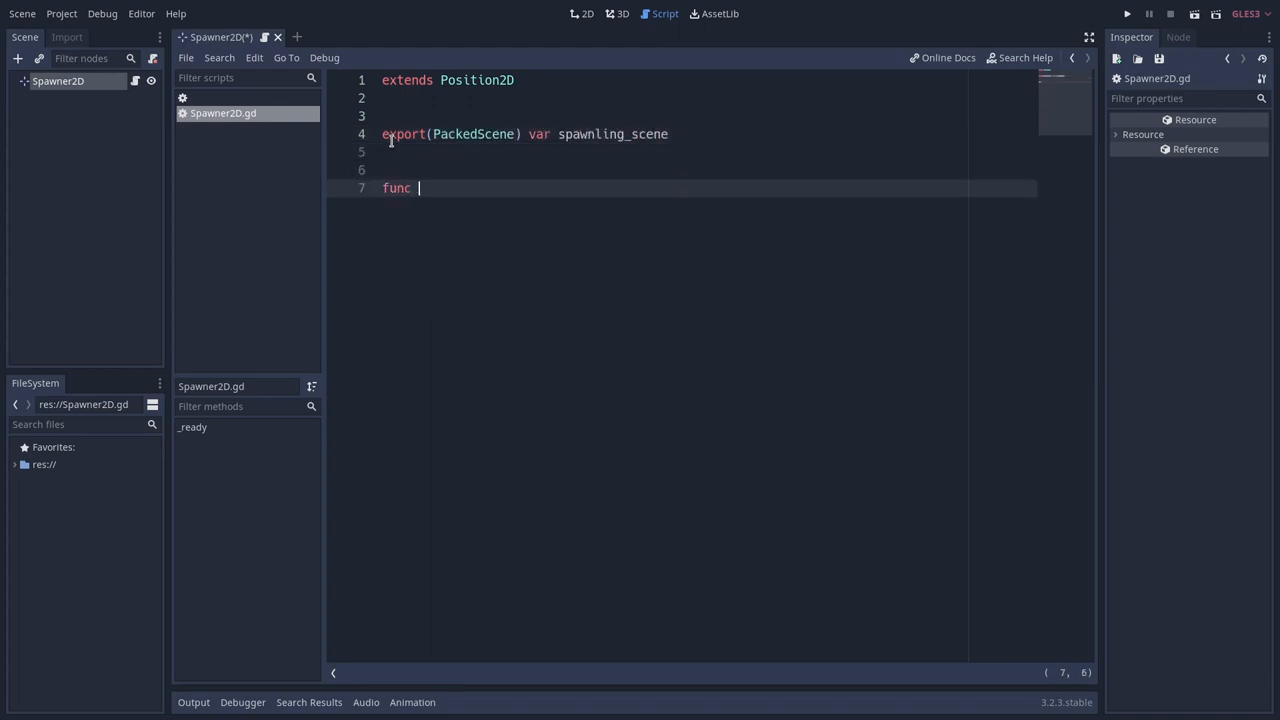
type("spawn():")
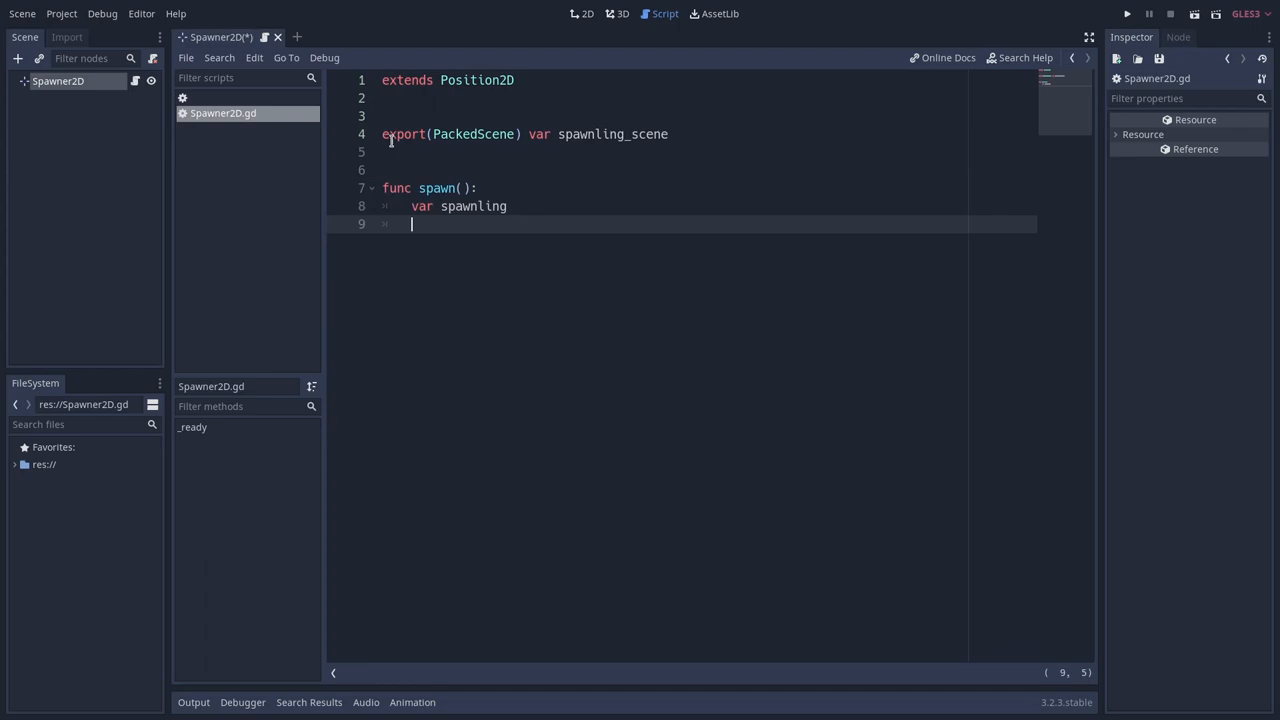
type("return spawnling")
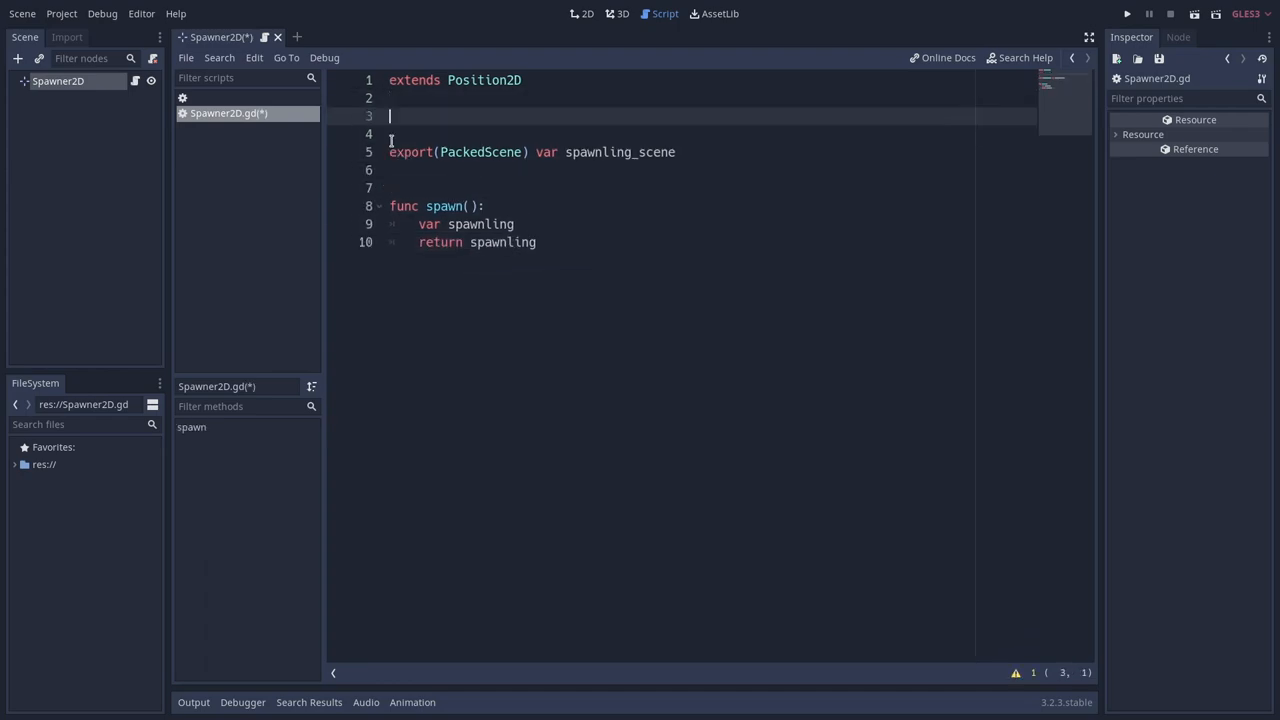
type("signal spawned(spawn)")
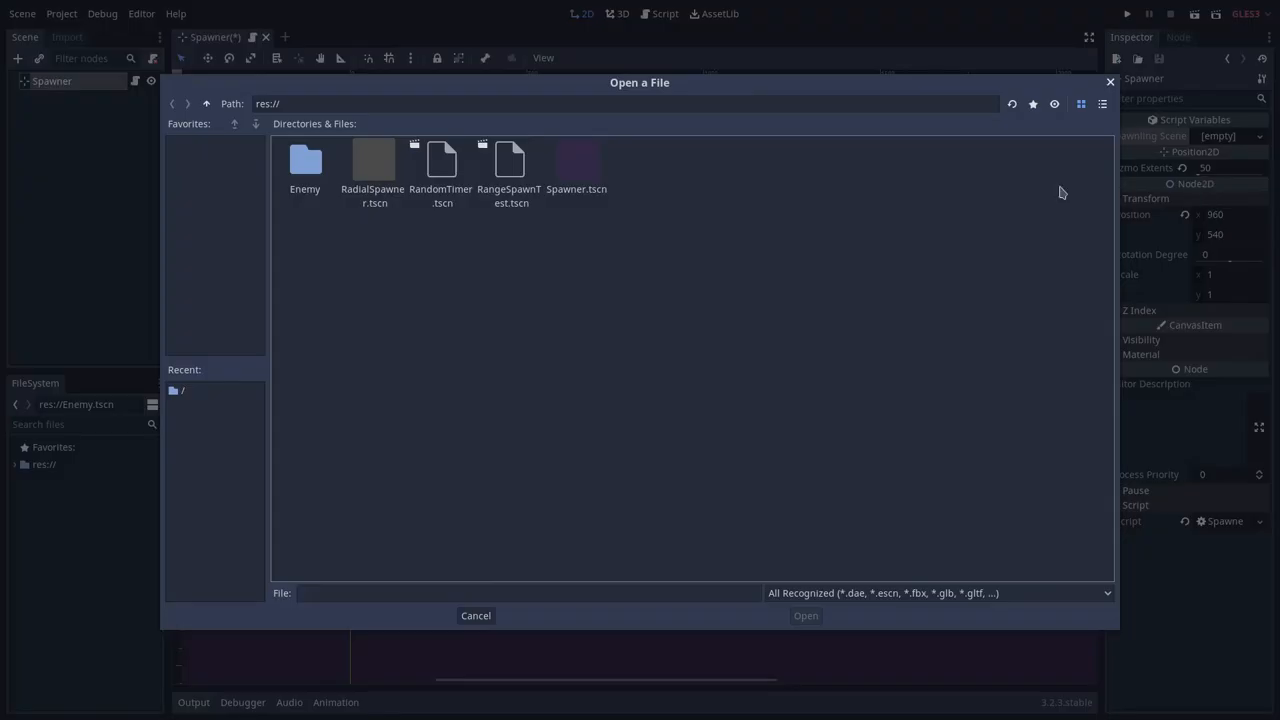
Assign Enemy.tscn from the Enemy folder as the Spawner's spawning scene.
double_click(304, 160)
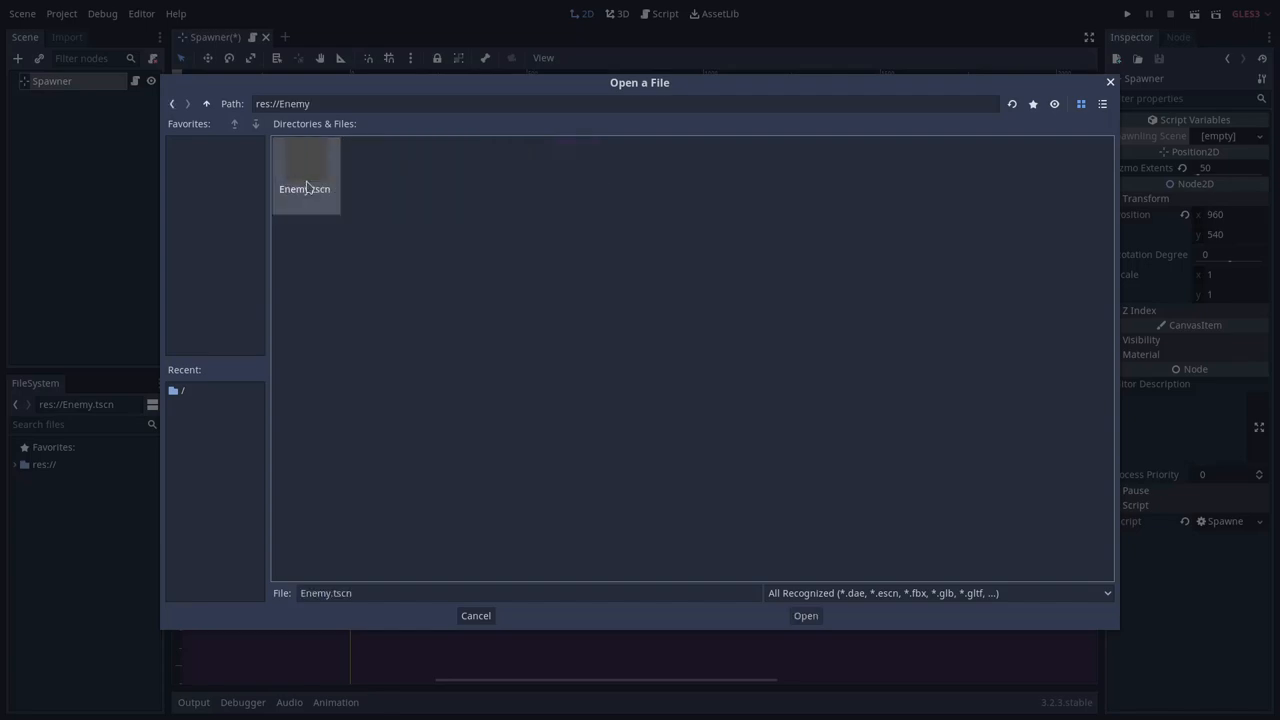
left_click(804, 616)
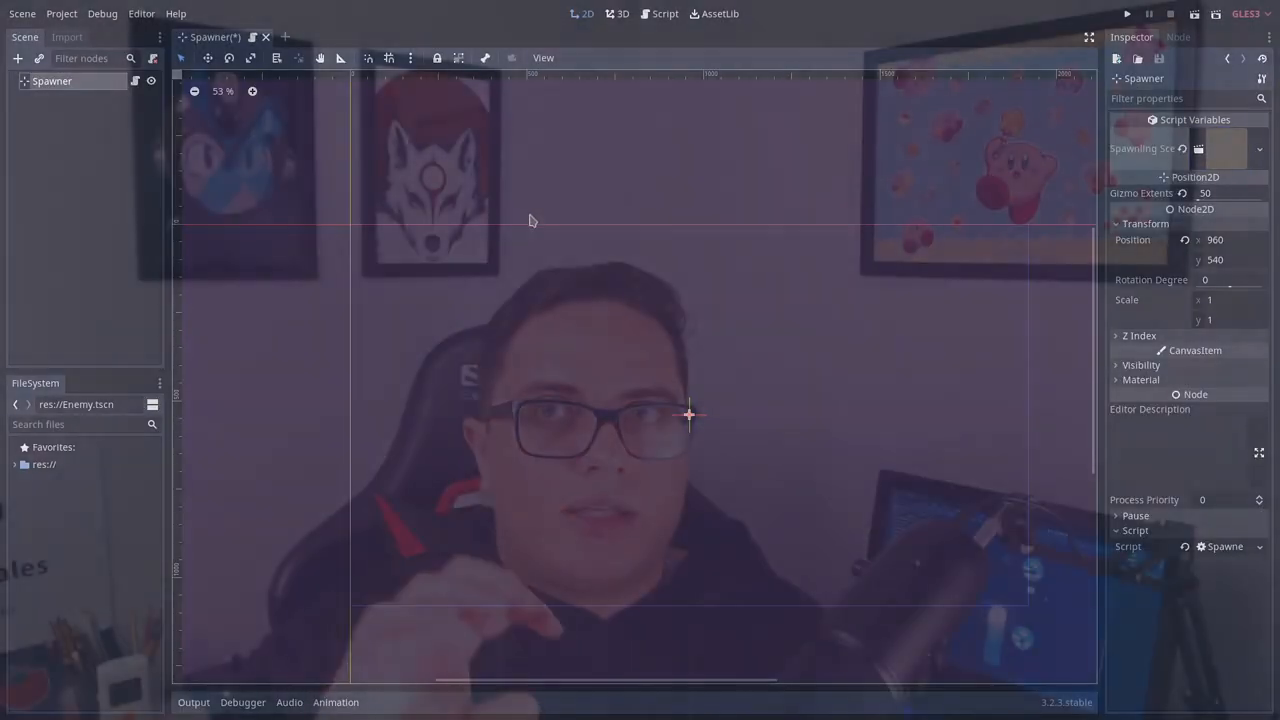